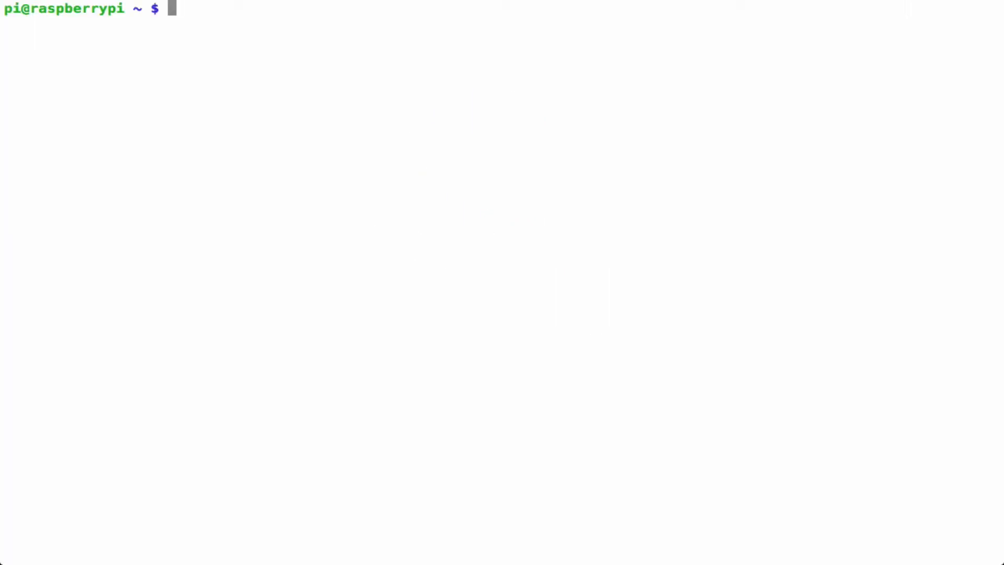
type("sudo")
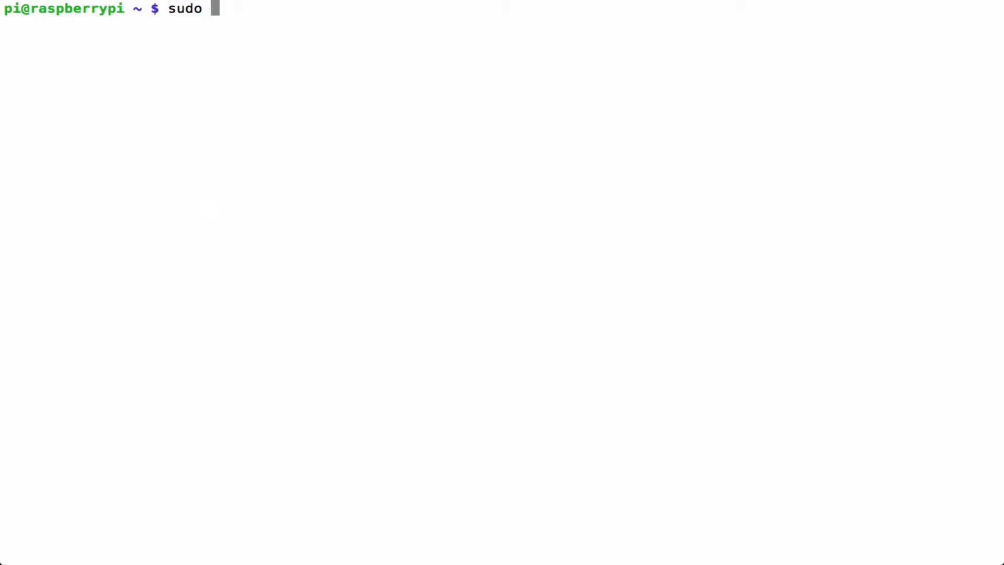
type("apt-get")
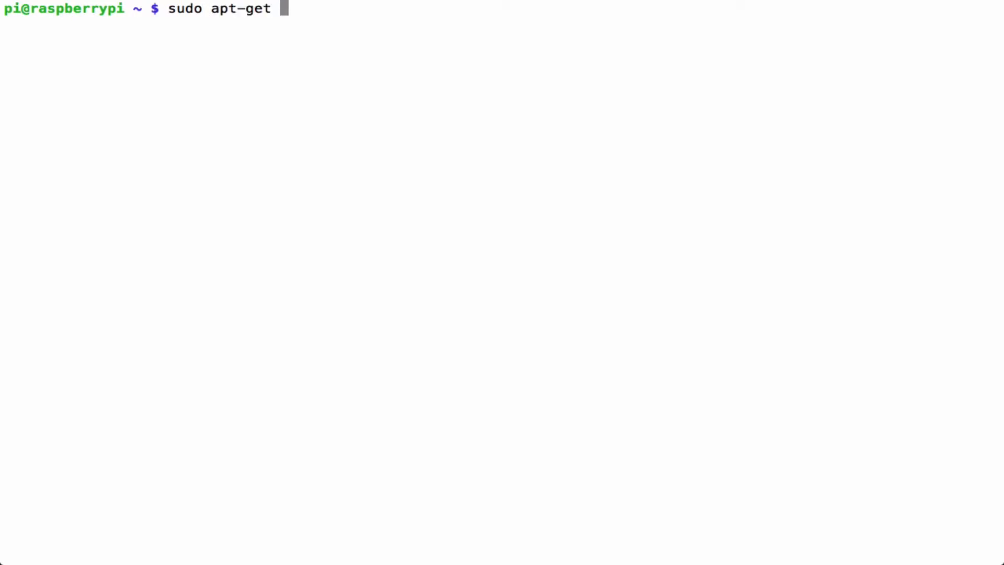
type("update")
type("sudo")
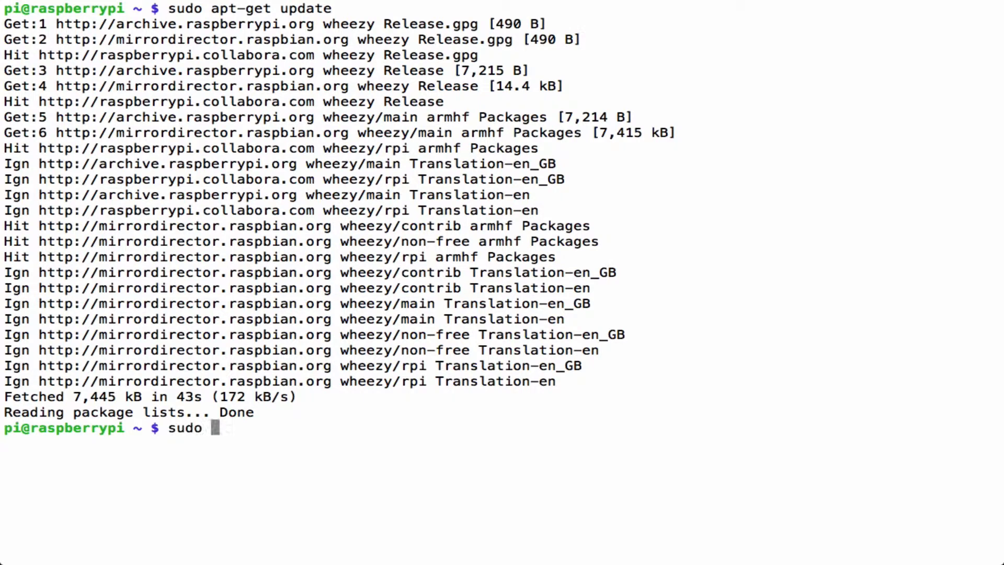
type("apt-get")
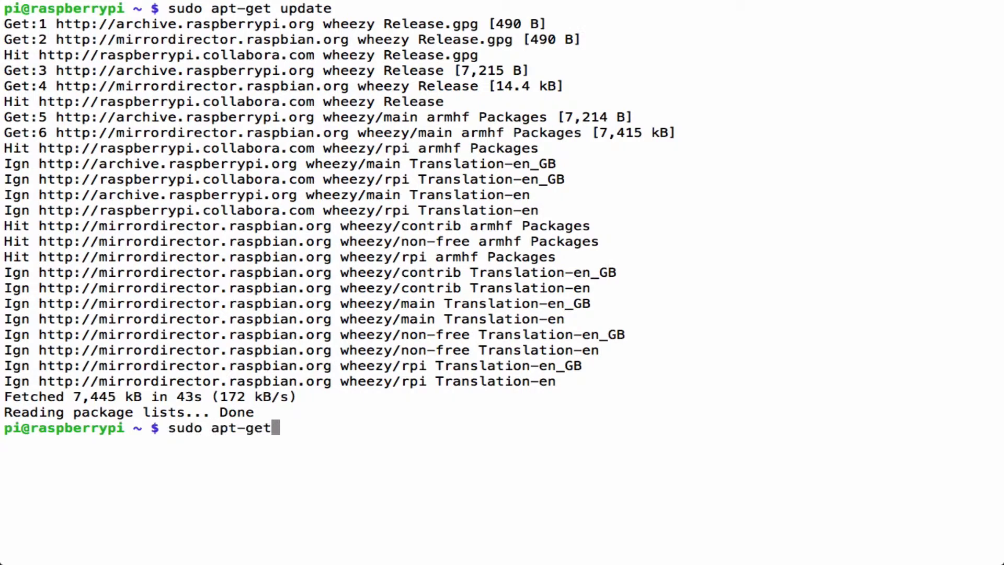
type("upgrade")
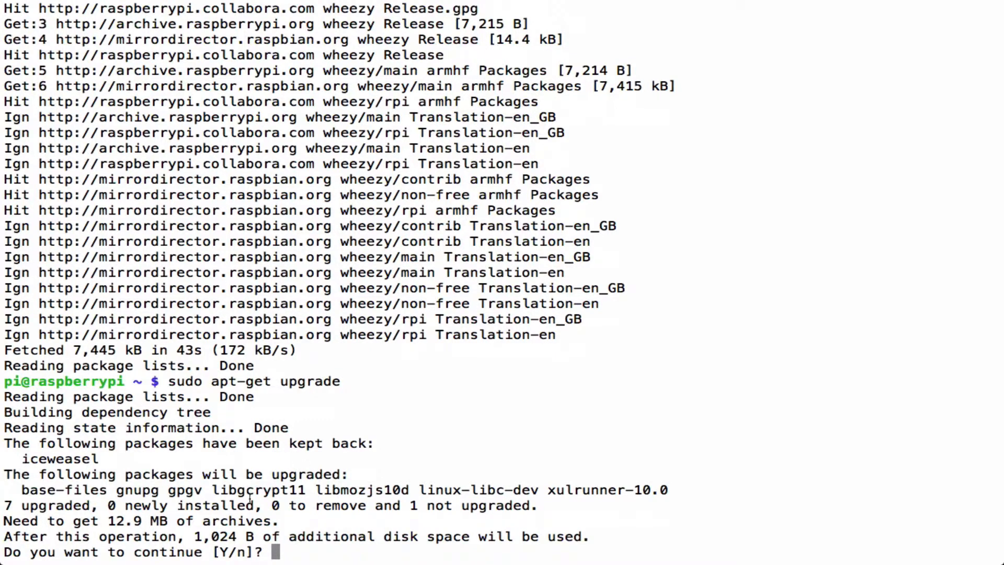
mouse_move(295, 548)
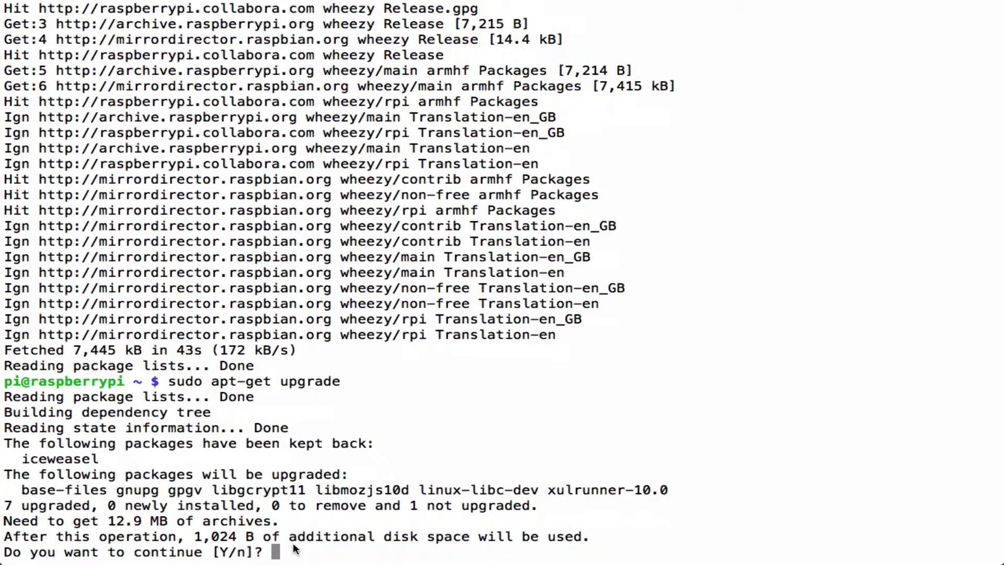
mouse_move(304, 555)
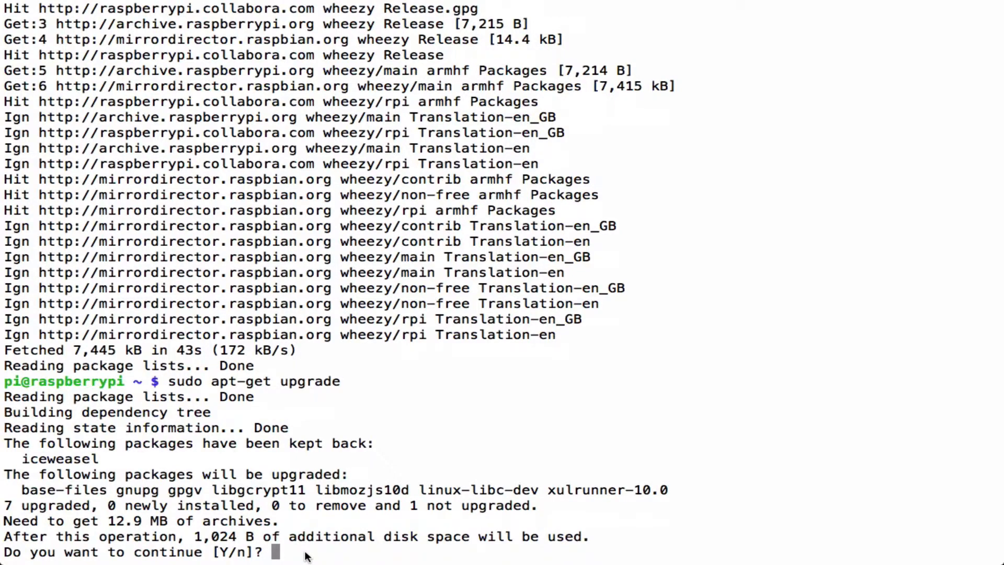
type("y")
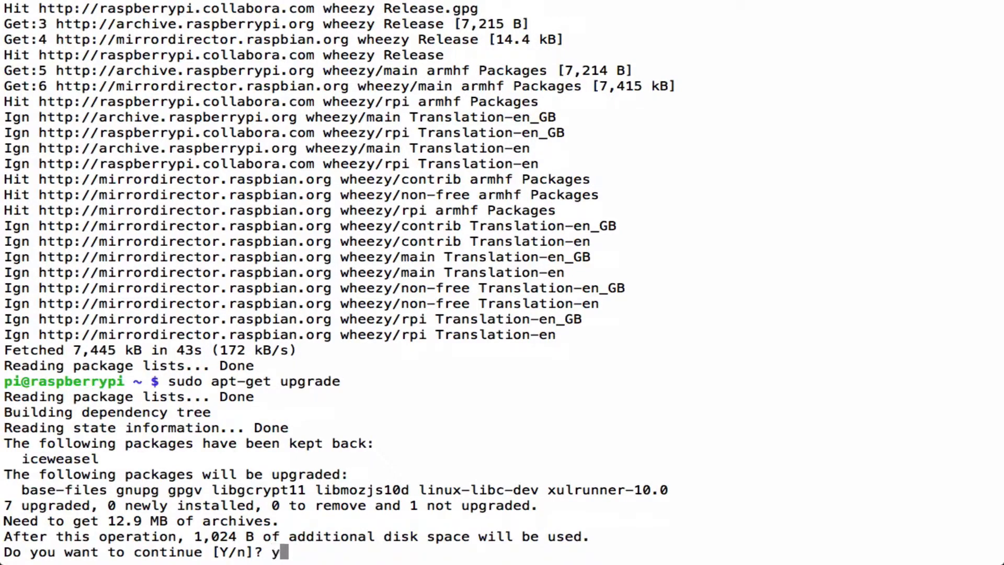